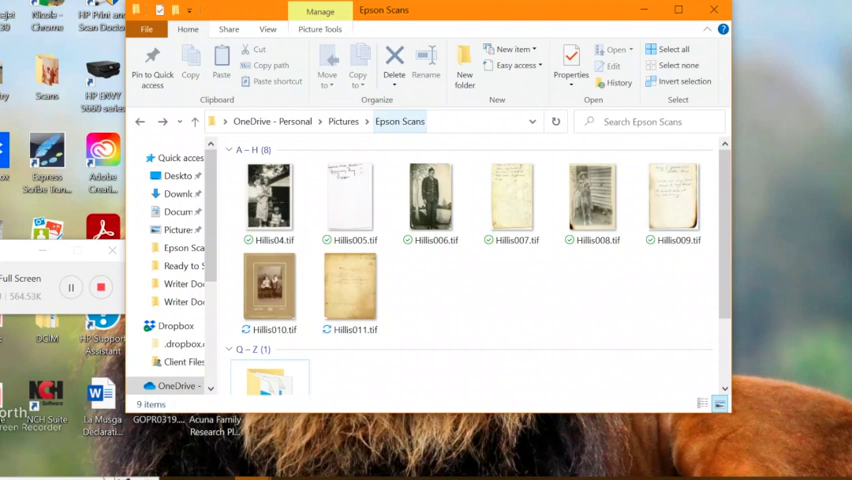
Select the scanned TIF photos in Epson Scans and bring up their context actions
left_click(350, 196)
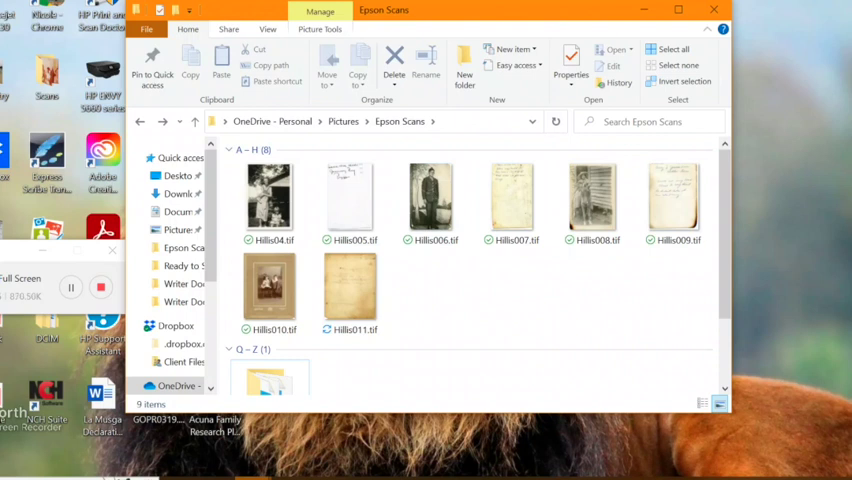
left_click(350, 196)
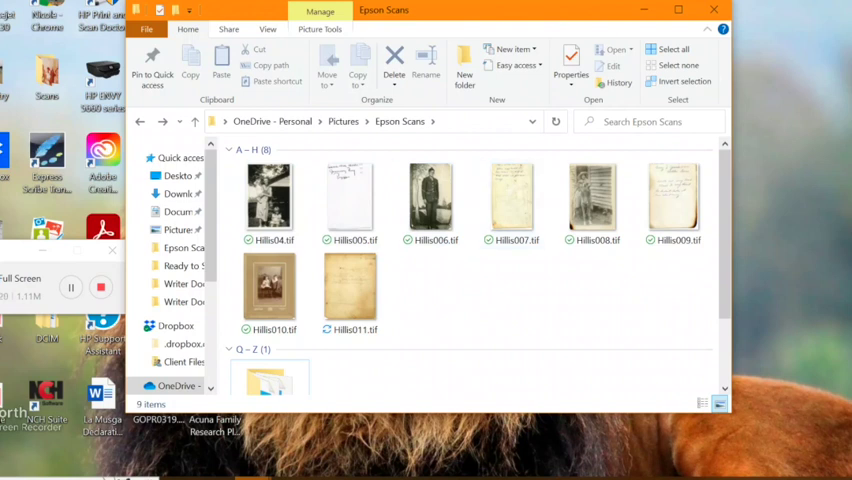
scroll("down", 3)
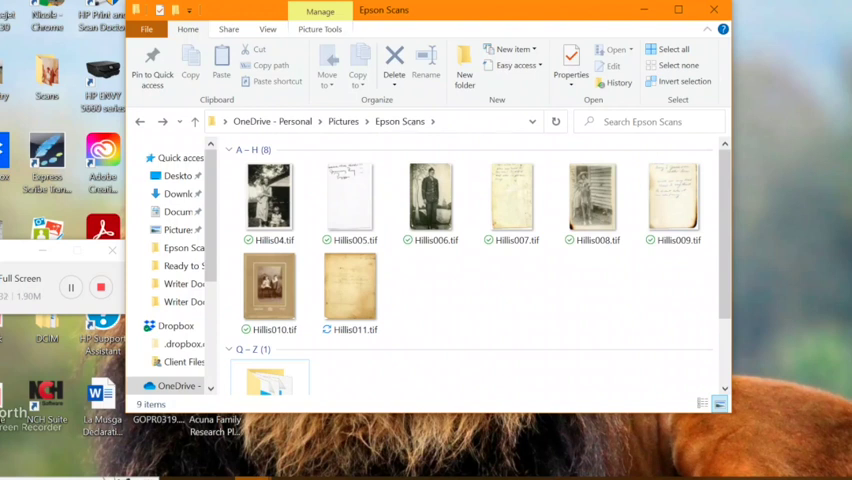
left_click(268, 200)
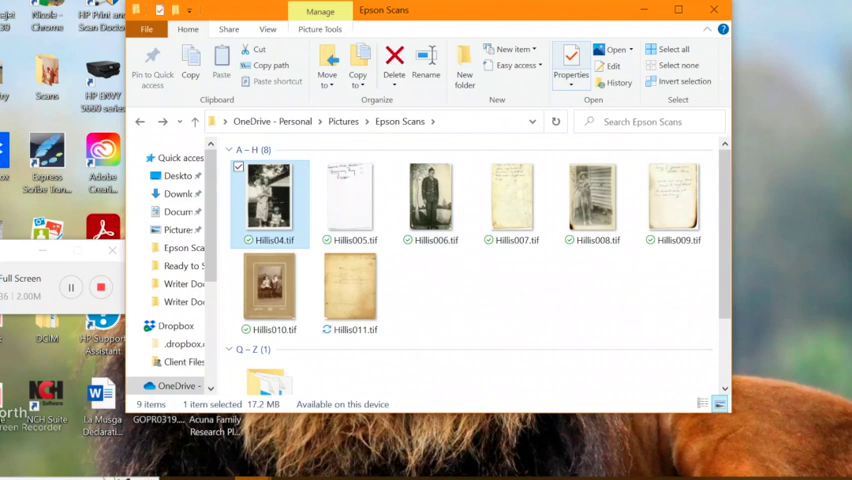
mouse_move(570, 64)
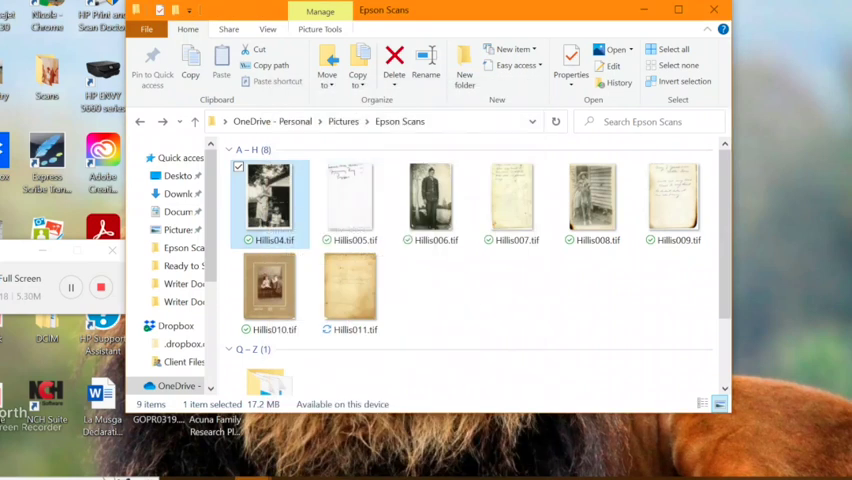
right_click(268, 196)
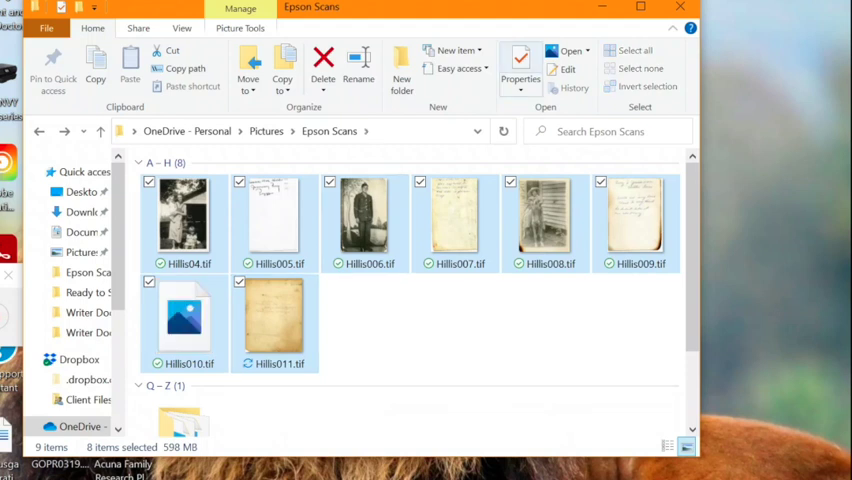
Tag all selected scans with 'Gram's Collection' in their shared Details properties and apply it
left_click(520, 70)
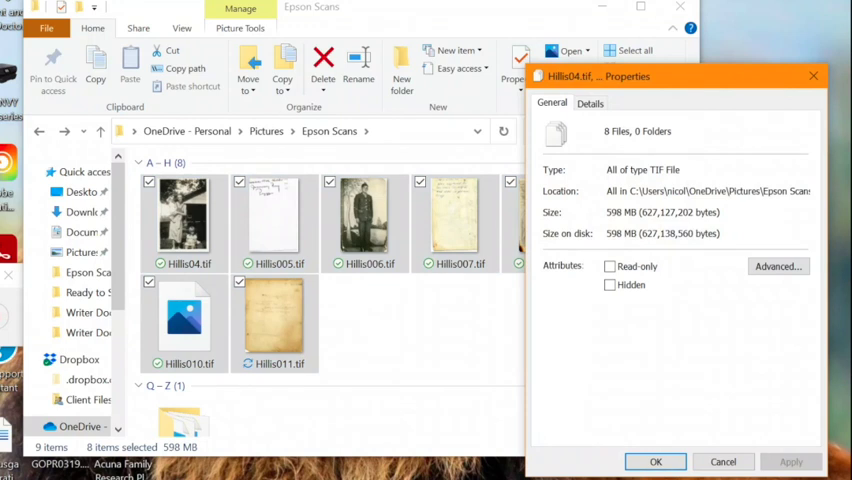
left_click(590, 104)
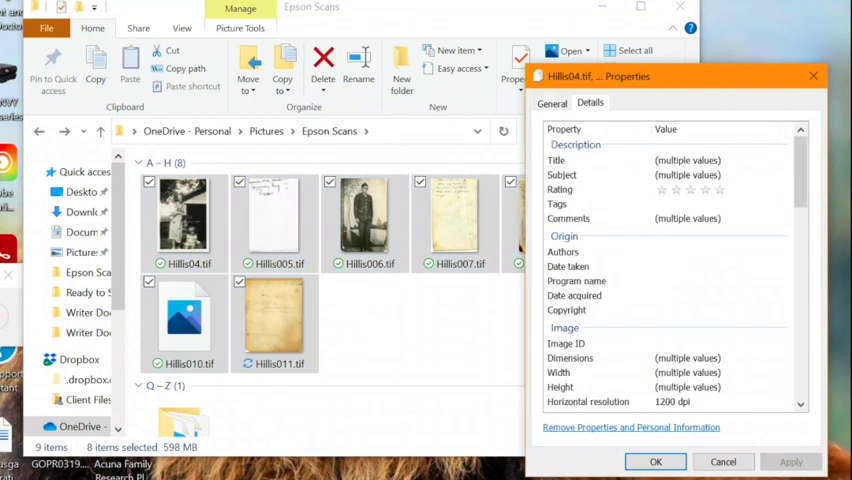
left_click(714, 204)
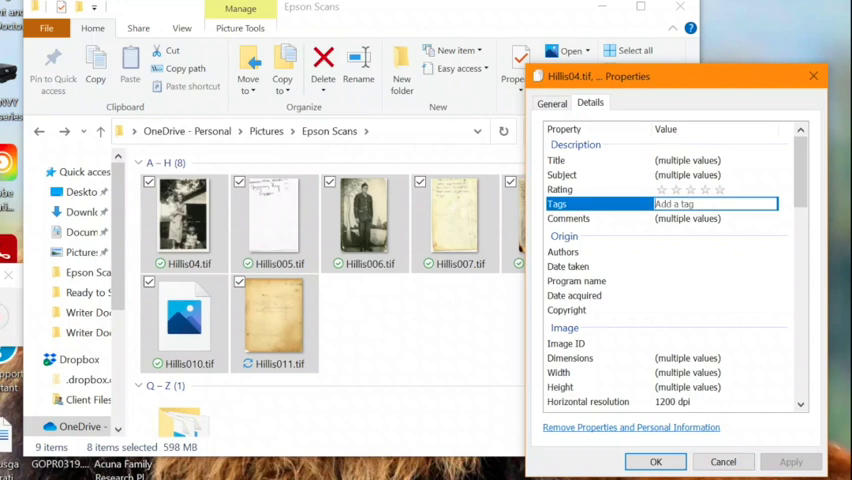
type("Gram's Collection;")
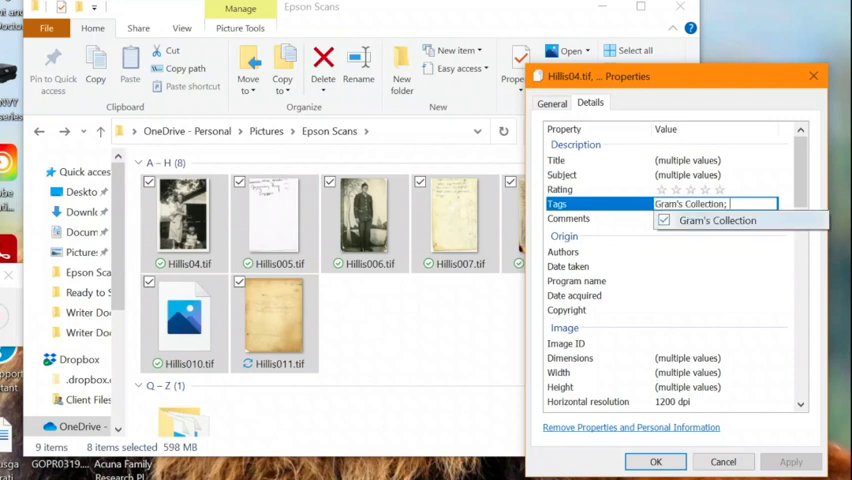
left_click(718, 220)
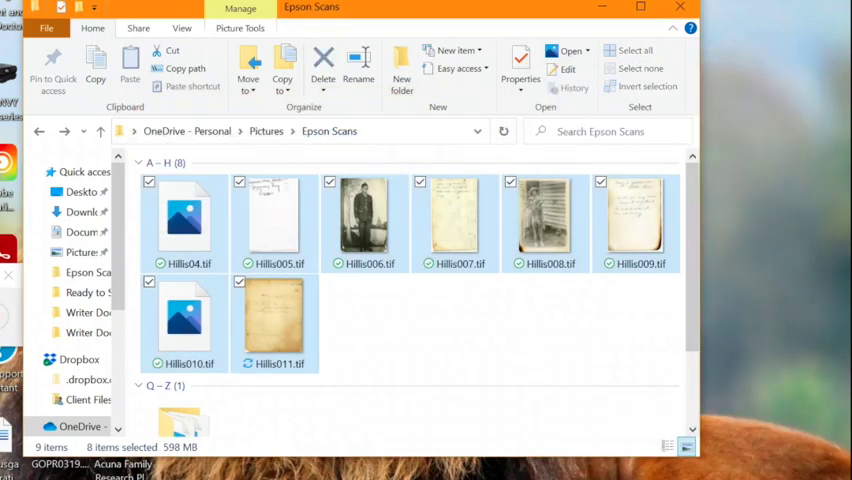
left_click(184, 216)
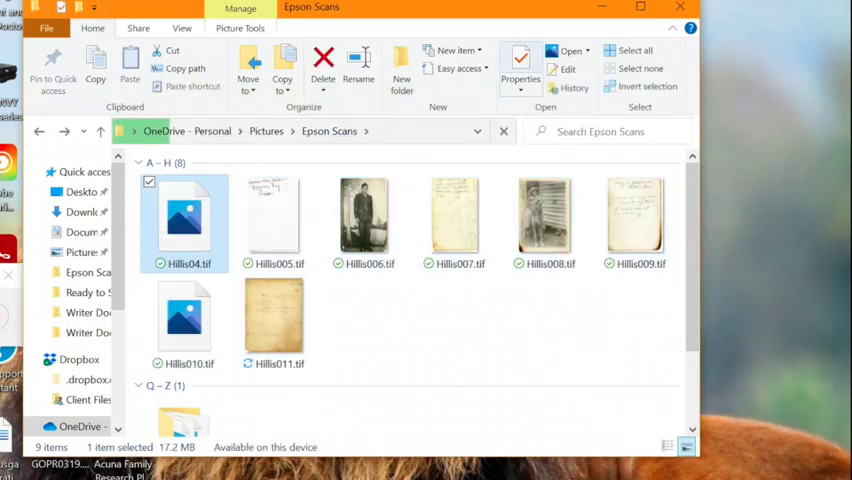
left_click(520, 76)
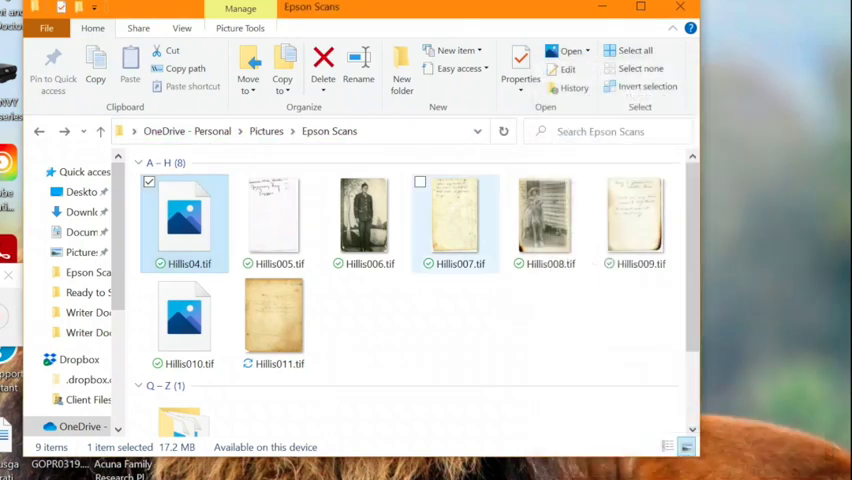
left_click(520, 78)
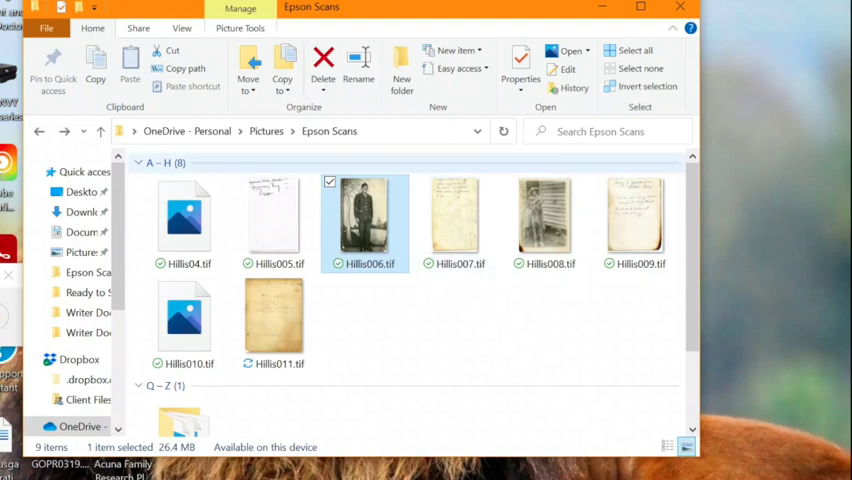
type("Gram's Collection")
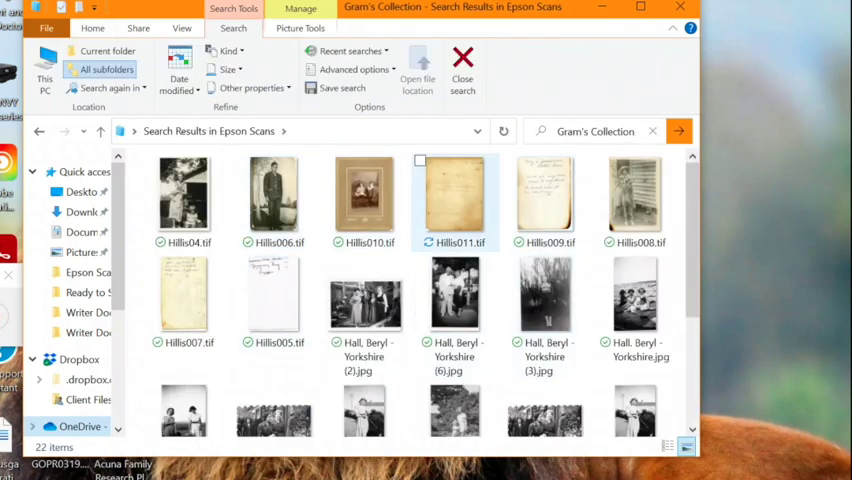
mouse_move(544, 196)
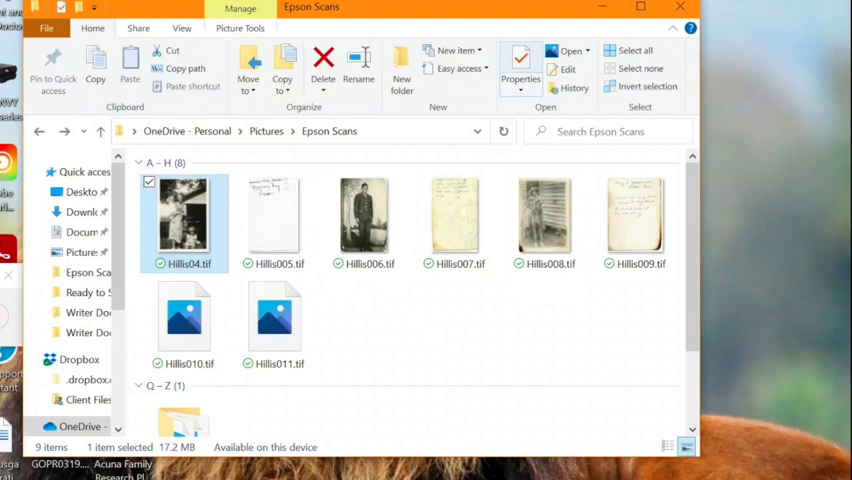
Give Hillbo04.tif the title 'Papa With His Mom & Sister' in its Details properties
left_click(520, 72)
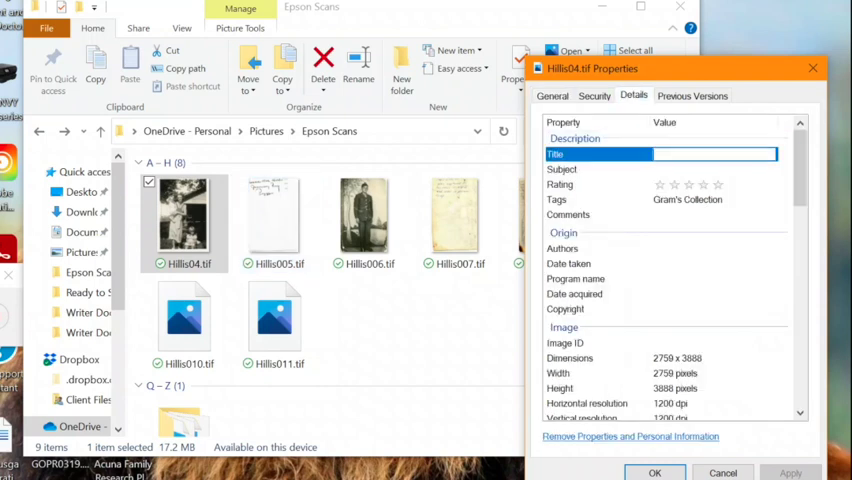
type("Papa with His Mom &")
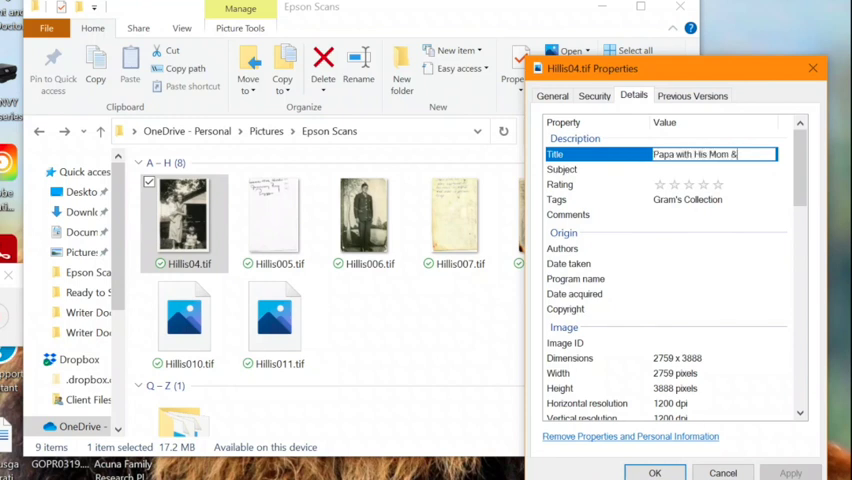
type("Sister")
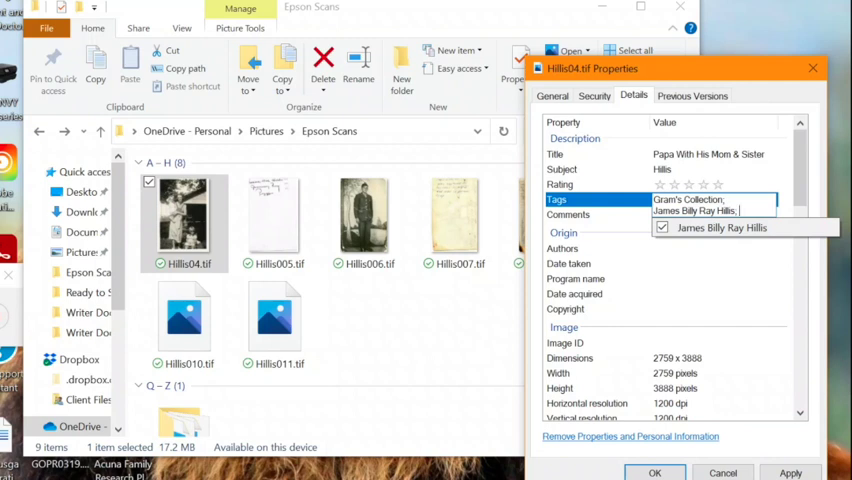
type("Je")
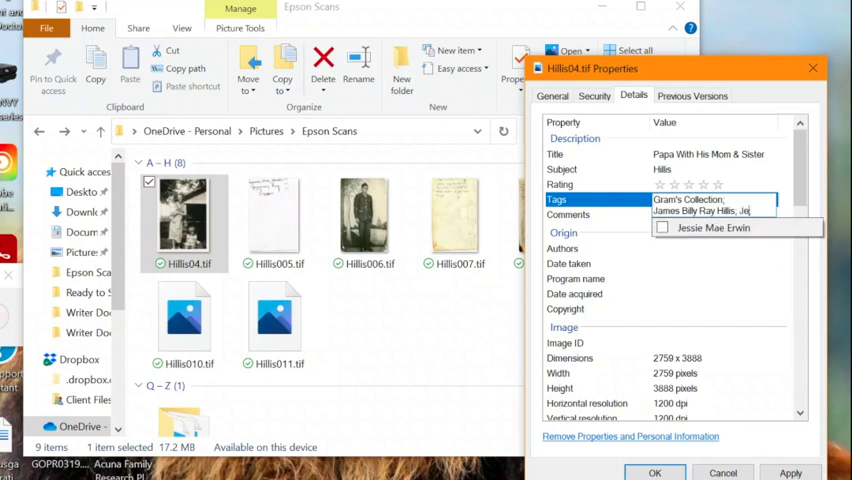
left_click(662, 228)
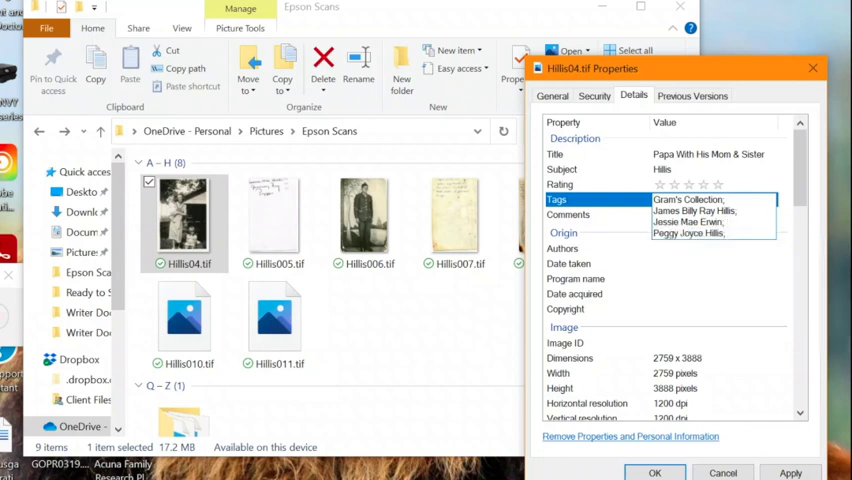
type("1930,")
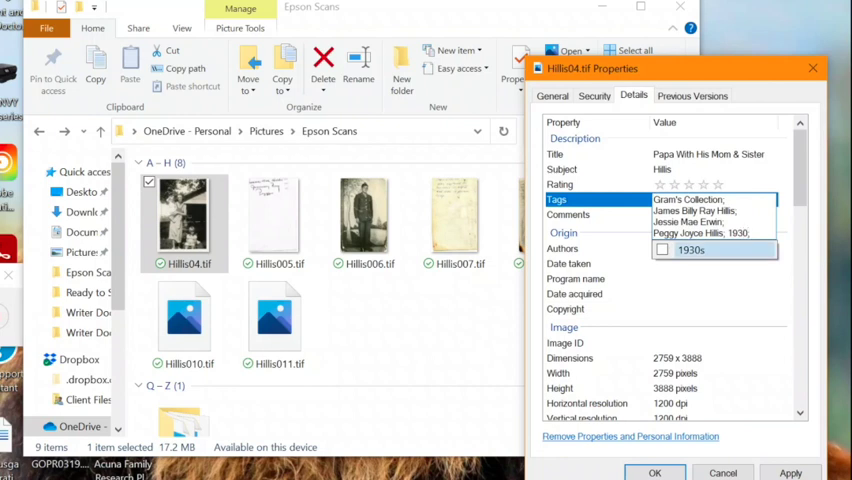
left_click(660, 250)
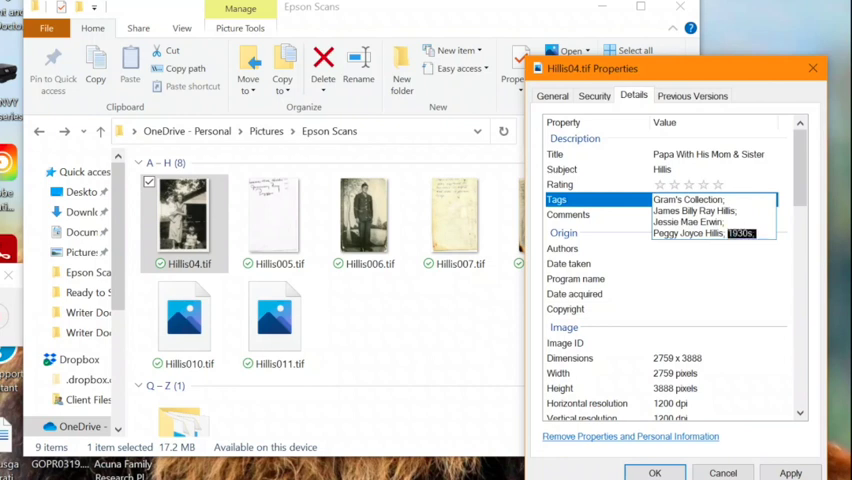
type("Florence; Ala")
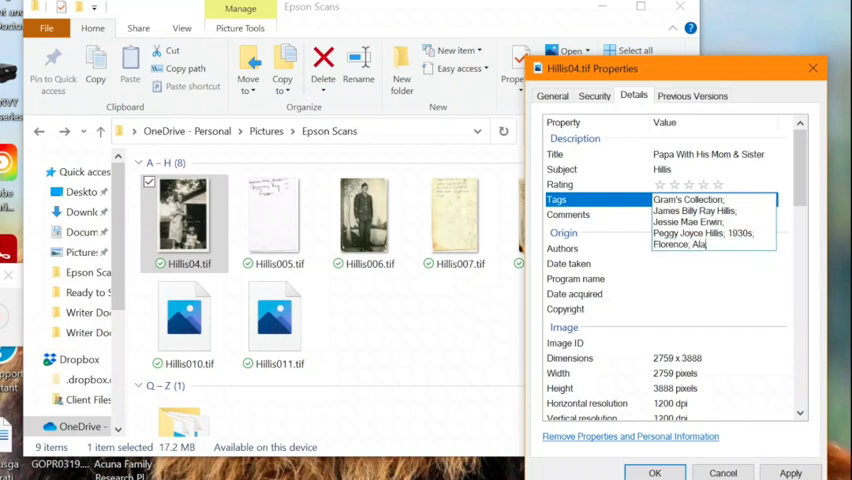
type("bama,")
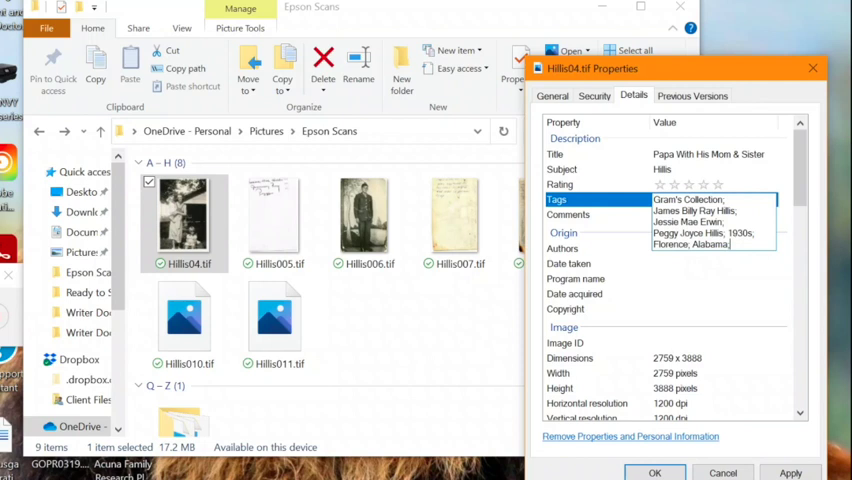
left_click(736, 244)
type(" USA;")
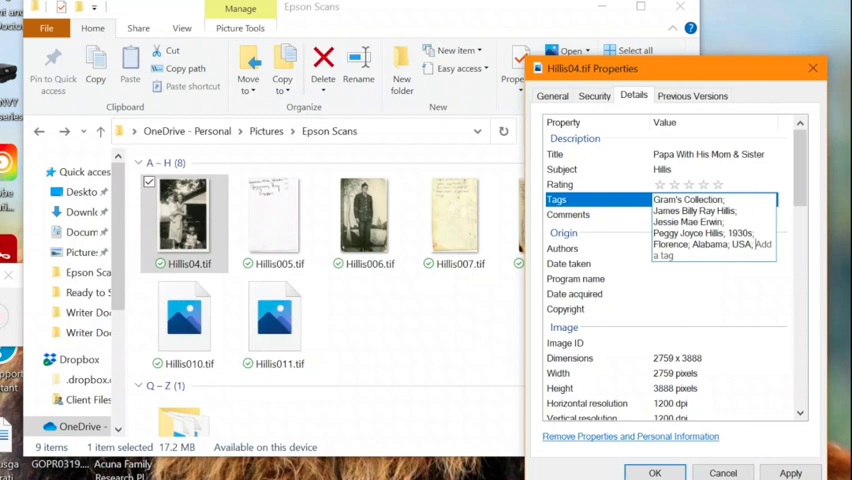
Add the B&W and Children tags to the photo
type("B&W;")
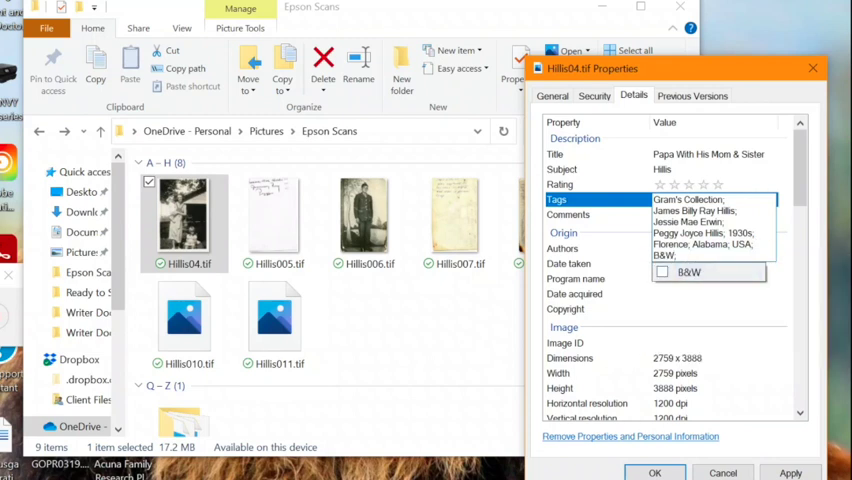
left_click(662, 272)
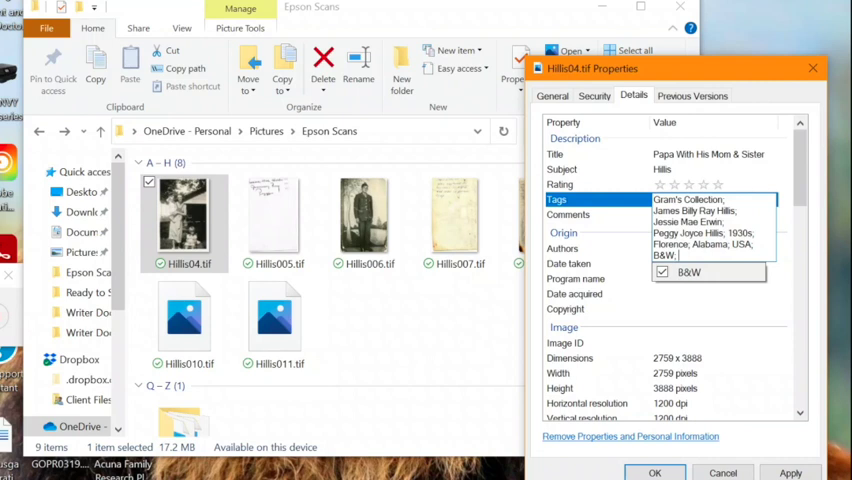
type("Ch")
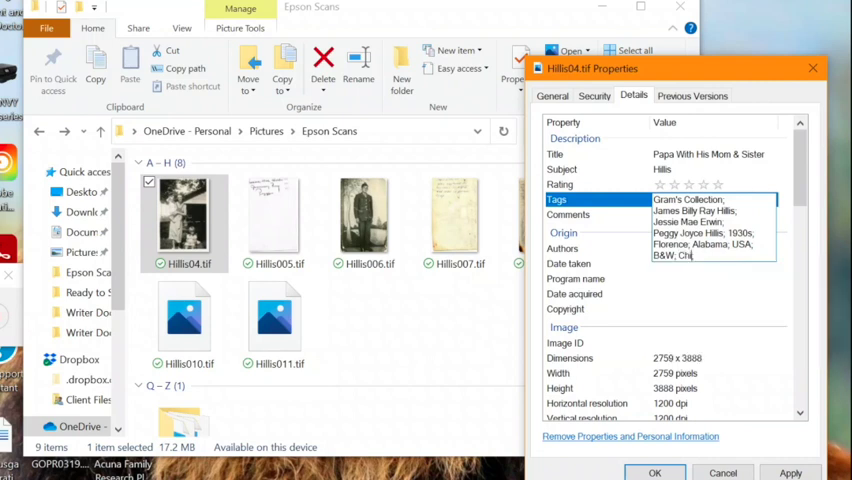
type("ildren")
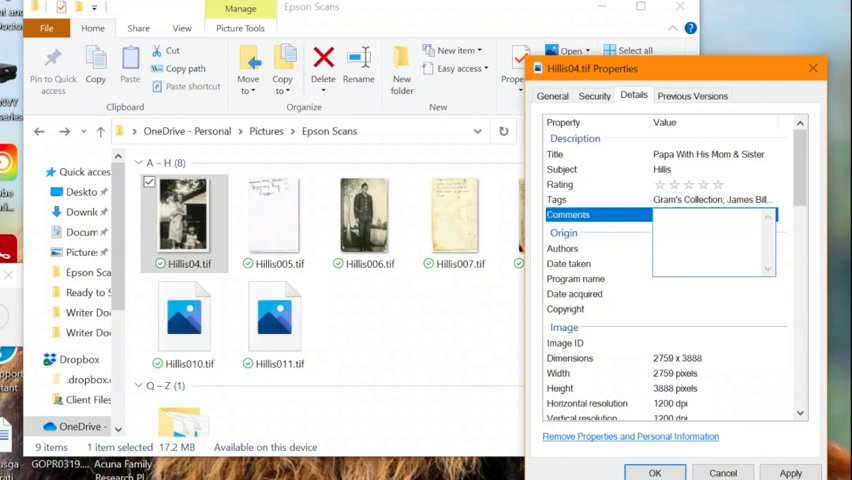
Enter a comment quoting the original caption (Jimmy Ray, Peggy) and noting 'Likely Florence, AL but not sure'
type("Original caption: \"Jessie May Hillis,")
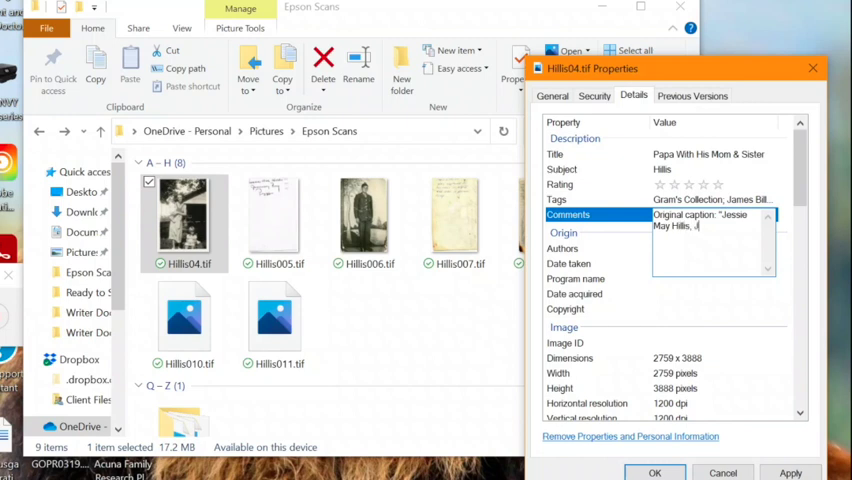
type("Jimmy Ray,")
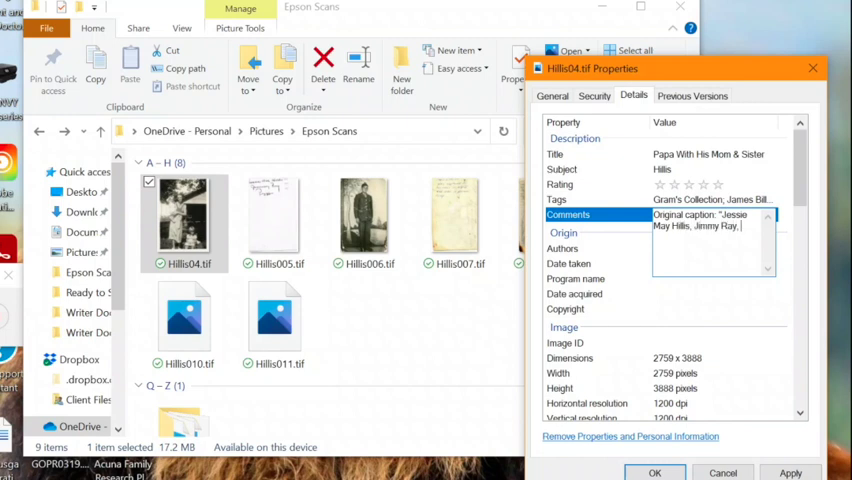
type("Peggy\"")
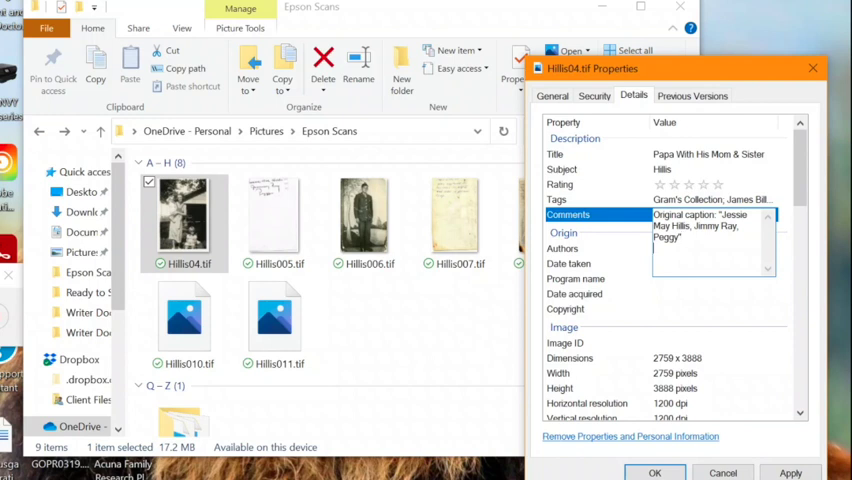
type("Likely")
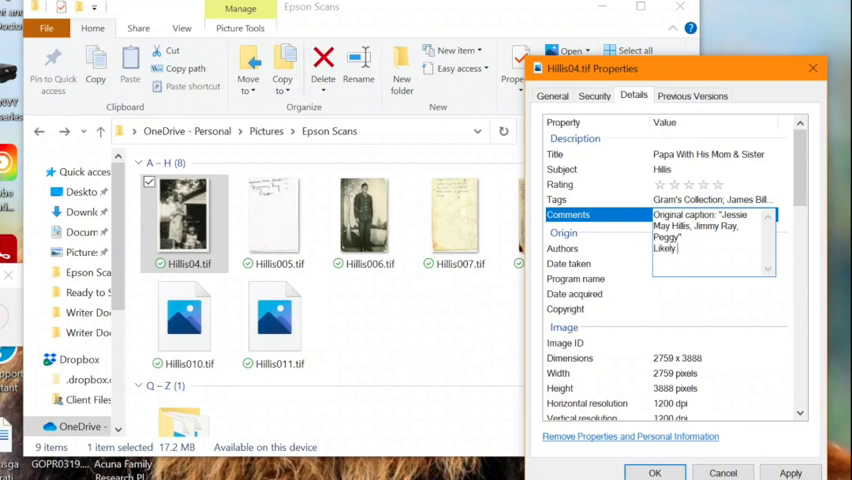
type("Florence,")
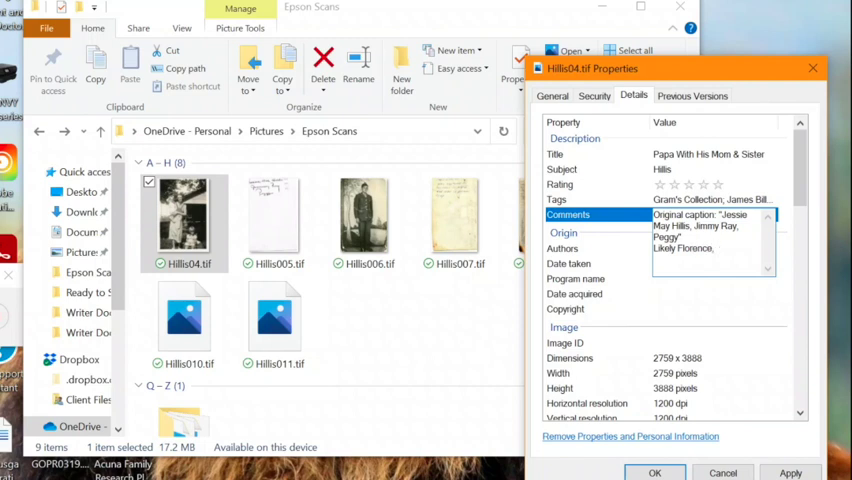
type("AL but")
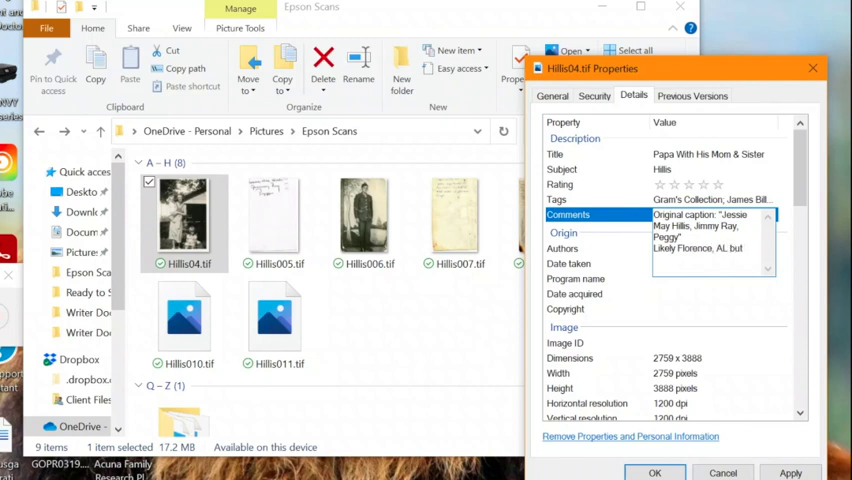
type("but not sure,")
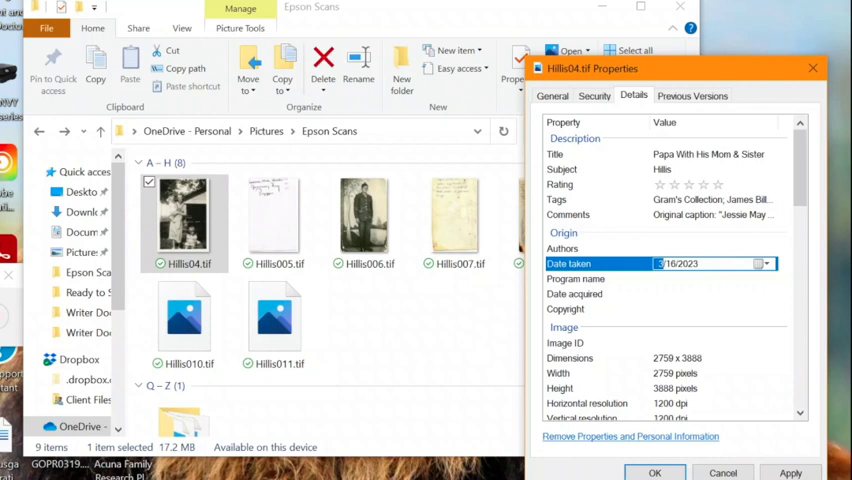
Review the full tag list, finish editing it and look through the remaining Details properties
left_click(710, 200)
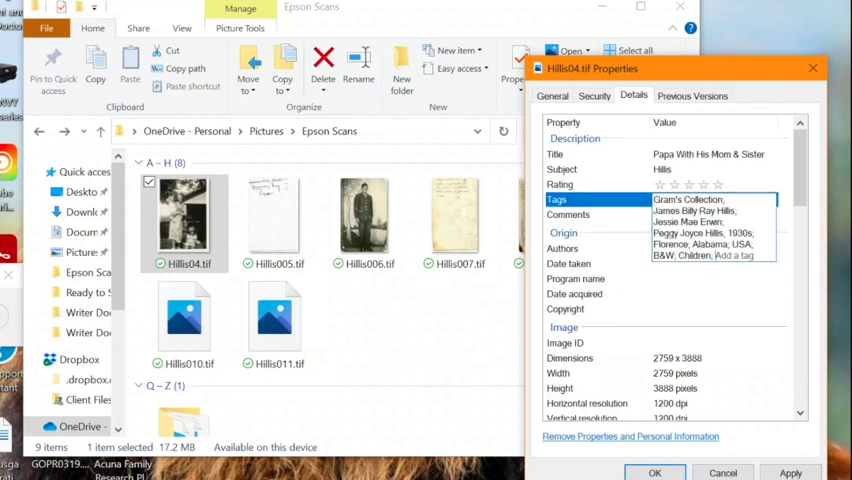
left_click(660, 278)
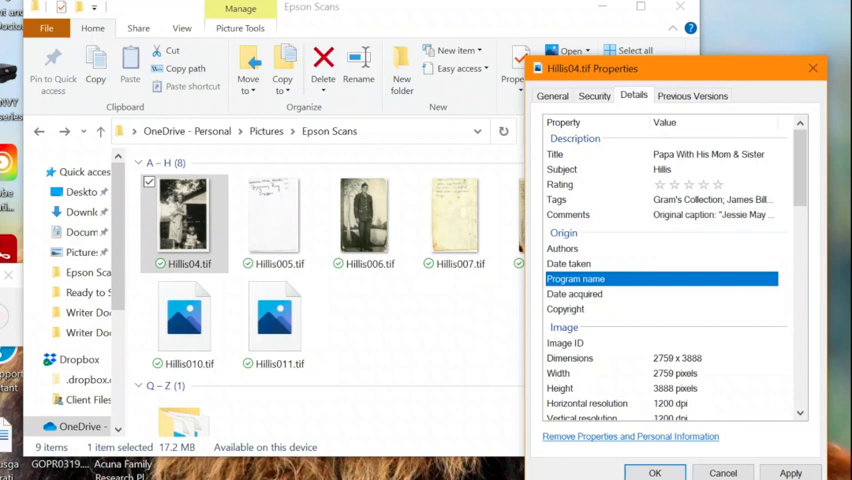
scroll("down", 3)
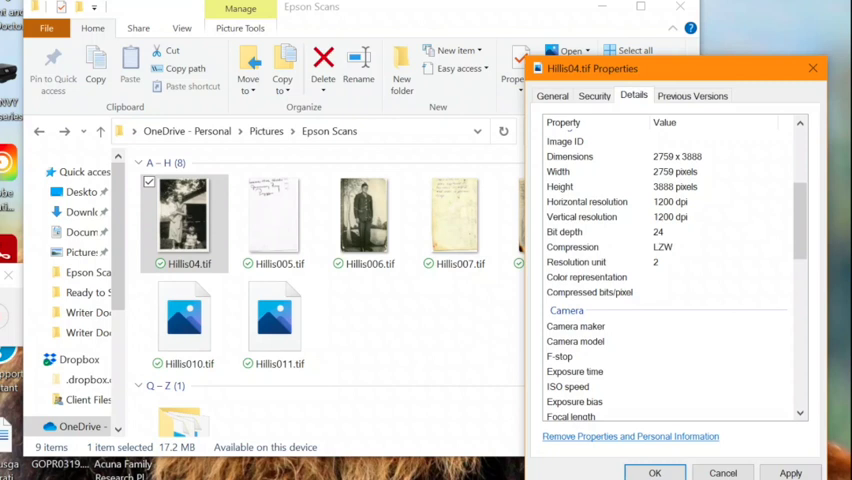
scroll("down", 3)
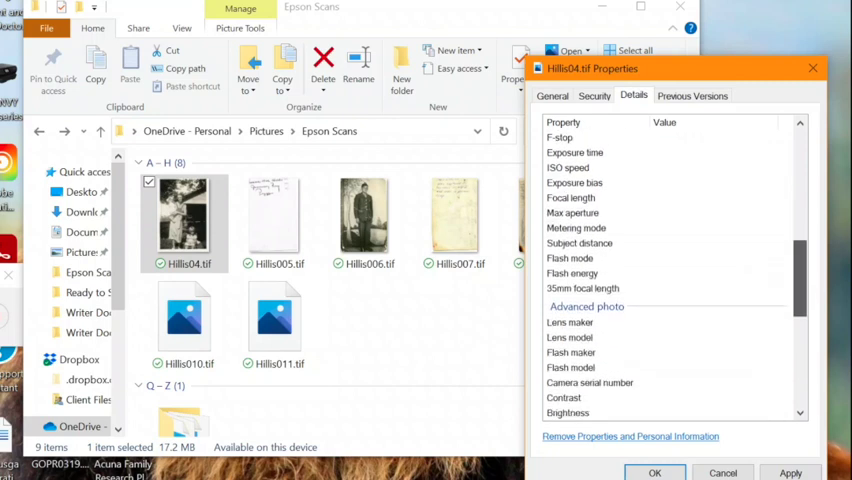
scroll("down", 3)
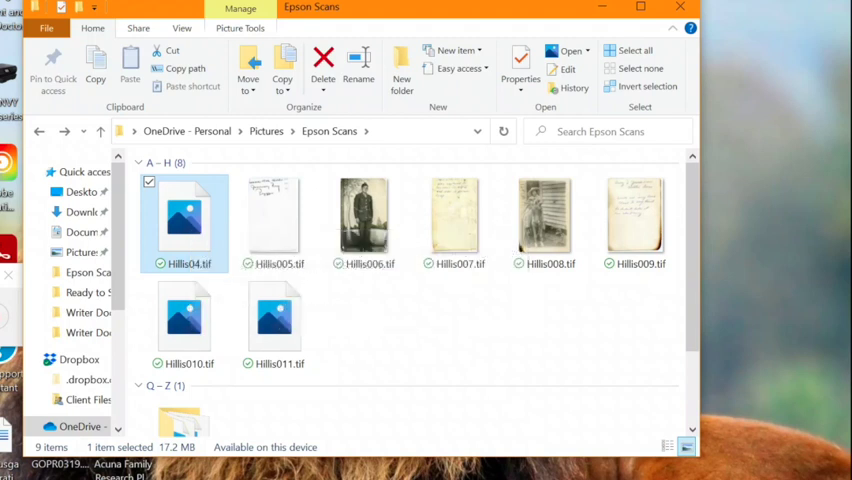
Select Hillbo10.tif on its own in the Epson Scans folder
left_click(364, 216)
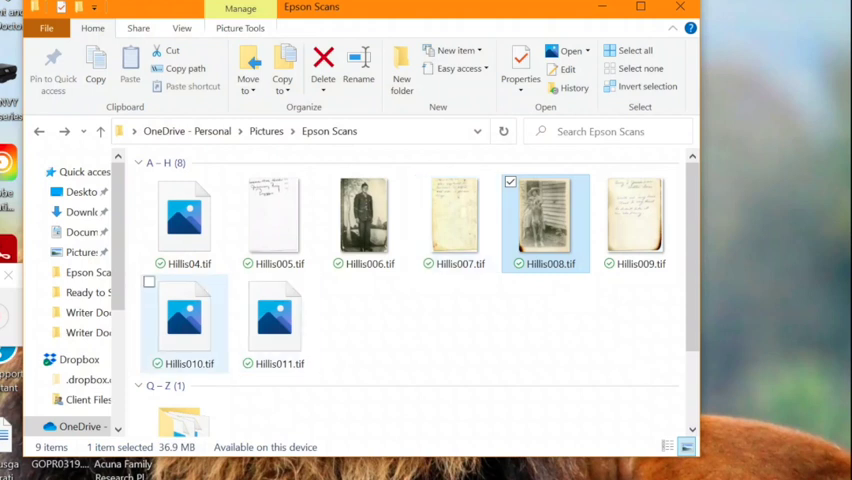
left_click(184, 316)
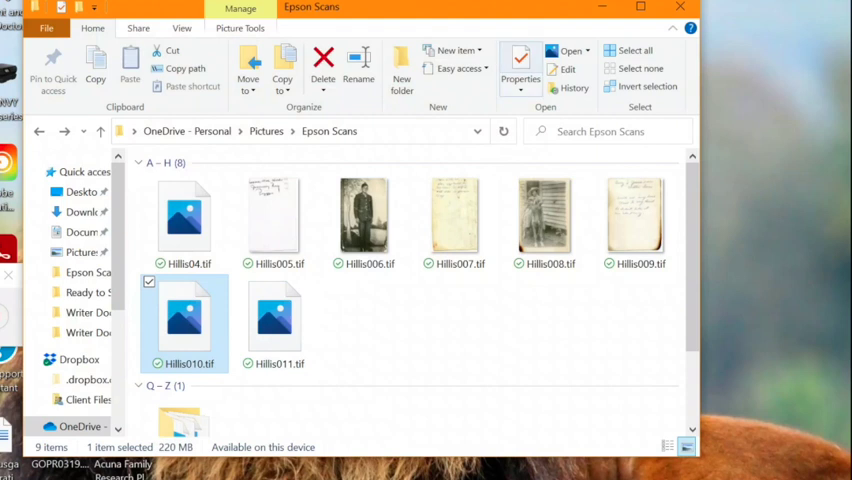
Show Hillis010.tif's Details properties and look through its description fields
left_click(520, 70)
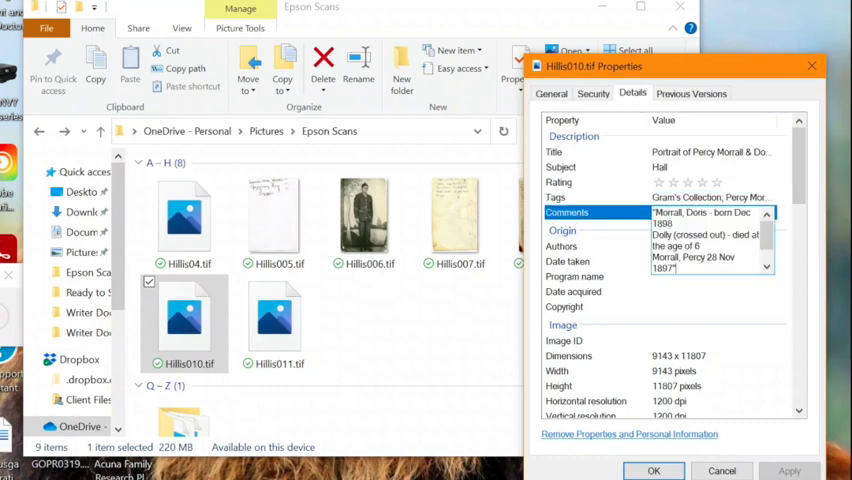
scroll("down", 3)
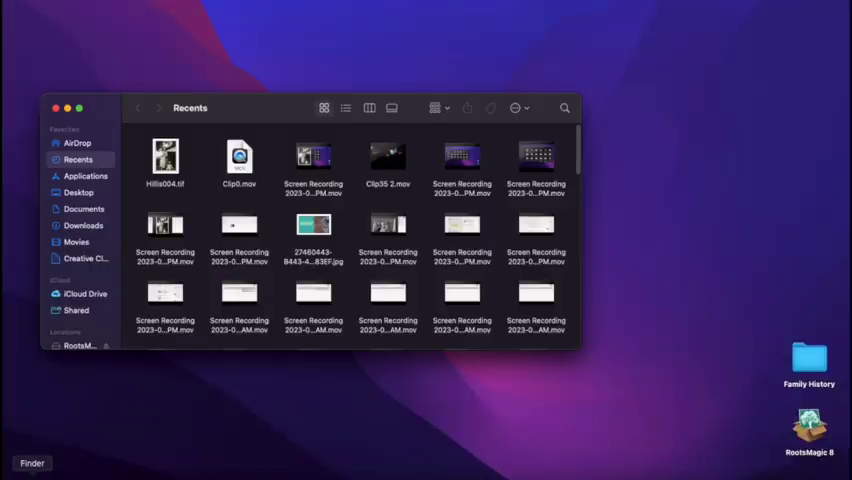
Open Hillis004.tif from Finder Recents in Preview
left_click(164, 158)
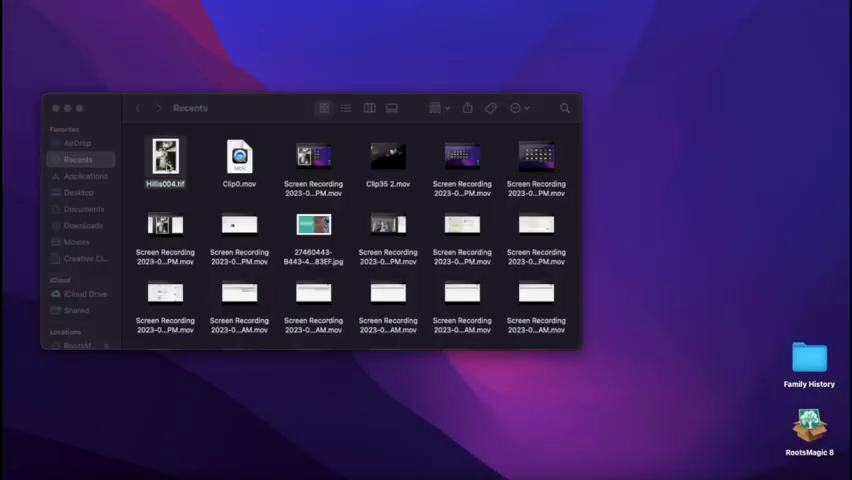
double_click(164, 160)
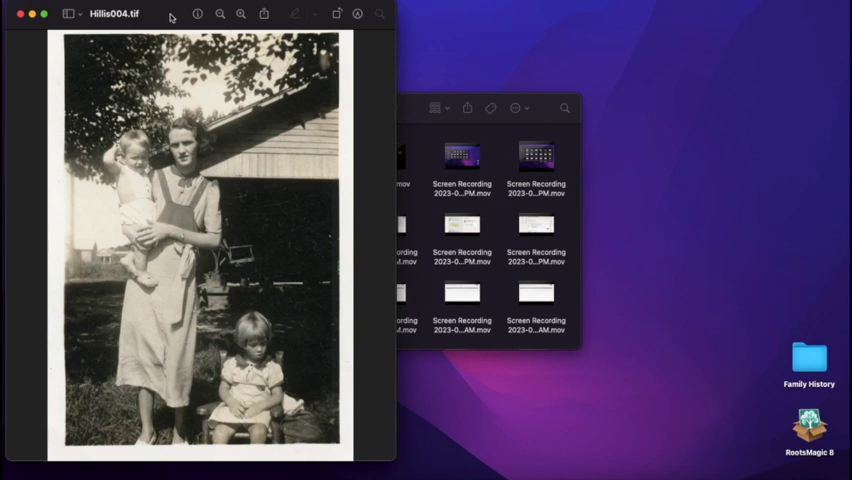
mouse_move(198, 14)
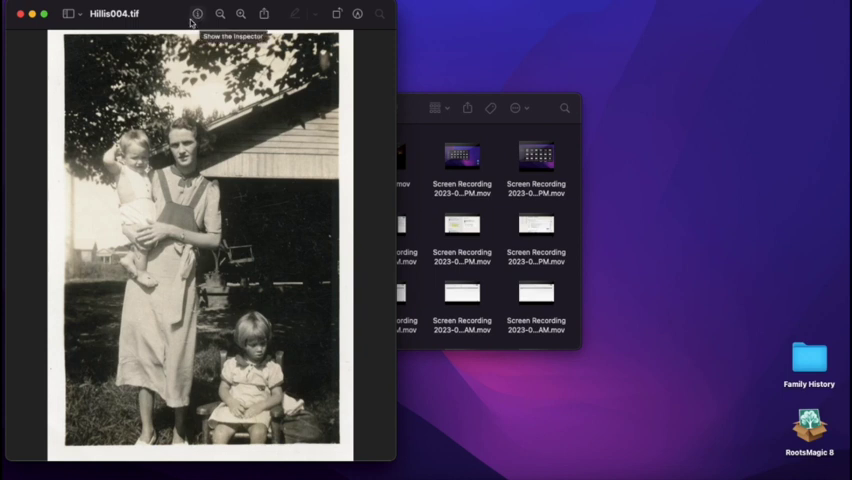
mouse_move(200, 24)
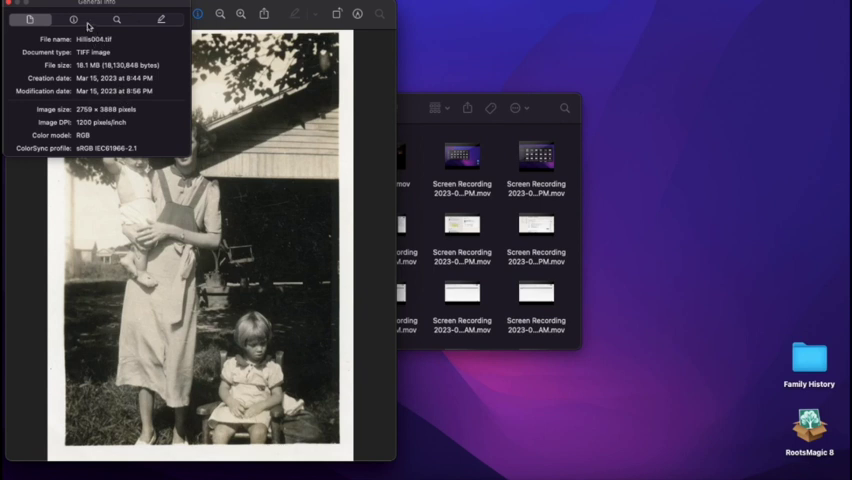
View the photo's IPTC and general info, then show its keywords in Preview's inspector
left_click(72, 20)
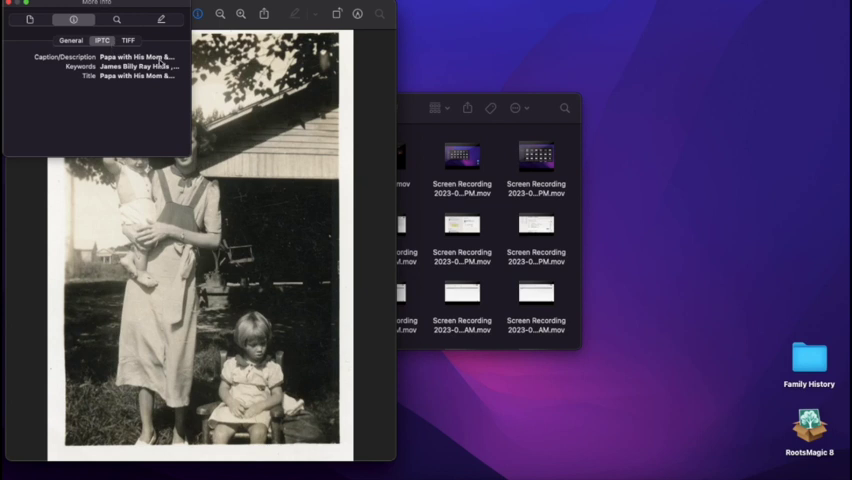
left_click(70, 40)
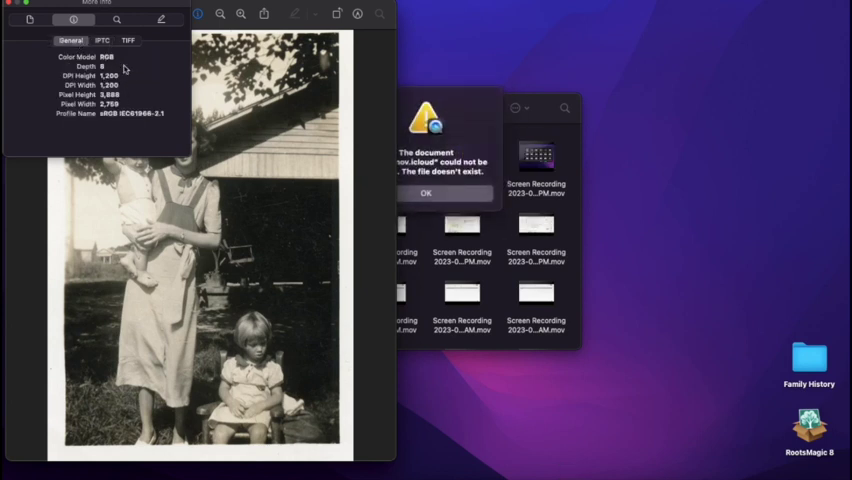
left_click(128, 40)
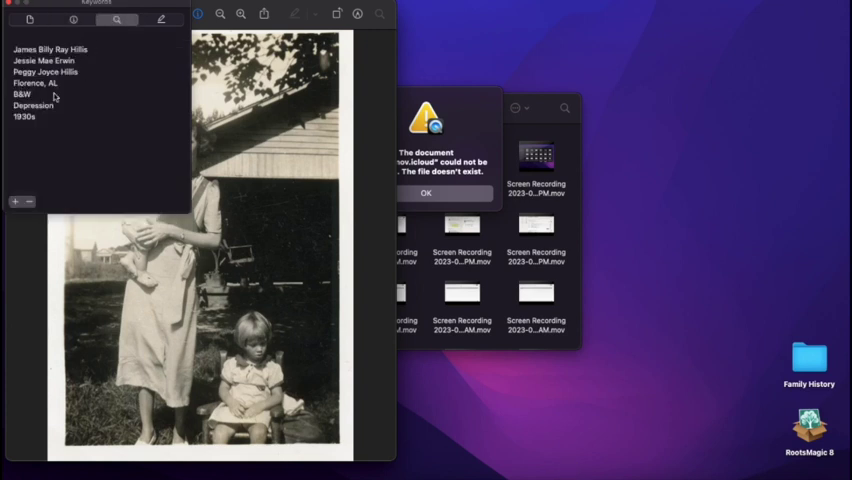
mouse_move(42, 120)
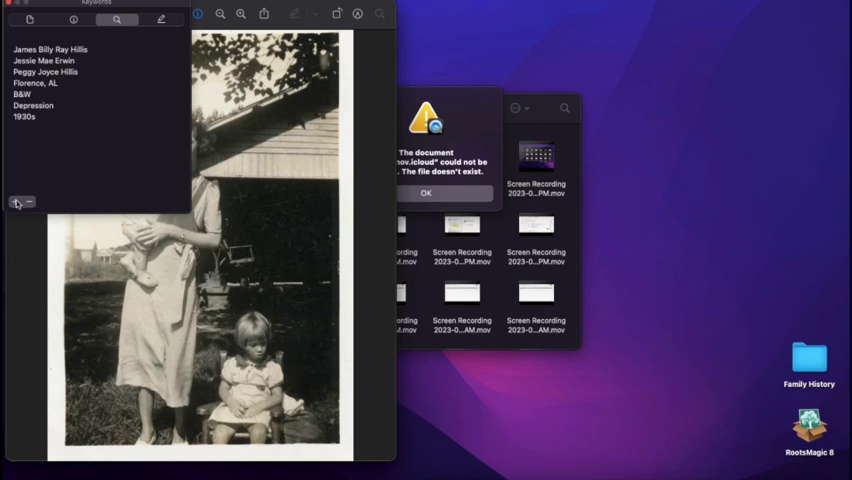
Add a new 'Children' keyword to Hillbo04.tif in the Keywords inspector
left_click(16, 204)
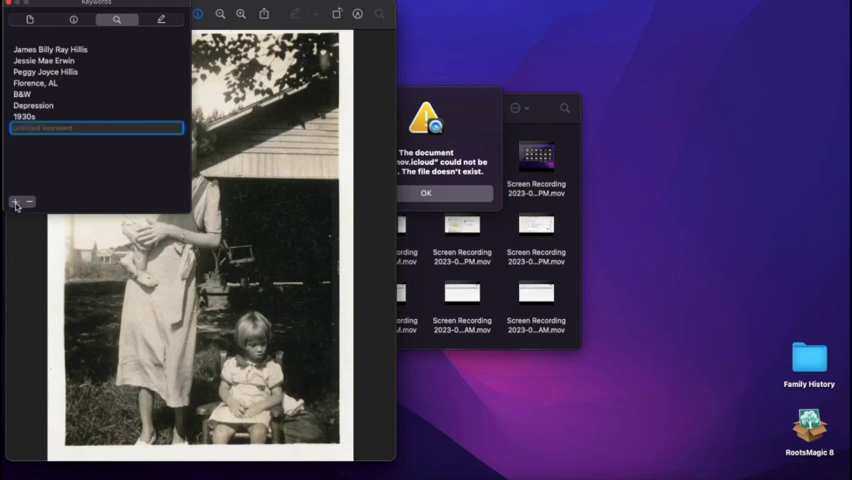
type("Children")
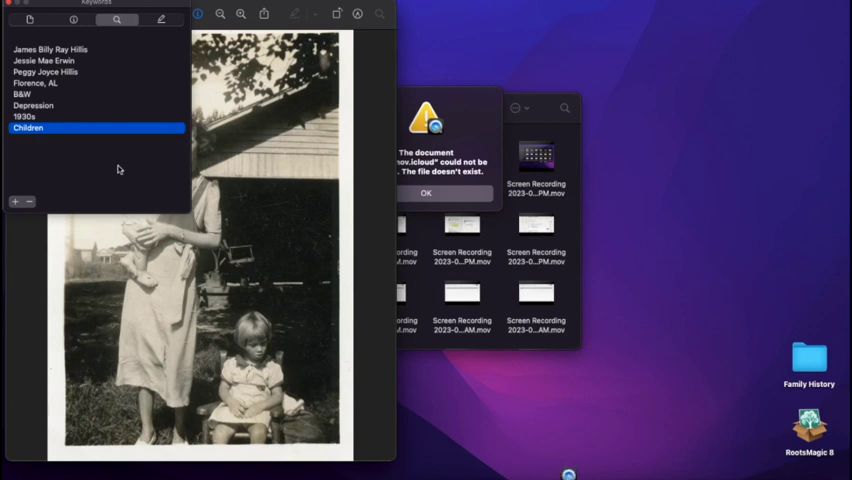
mouse_move(144, 10)
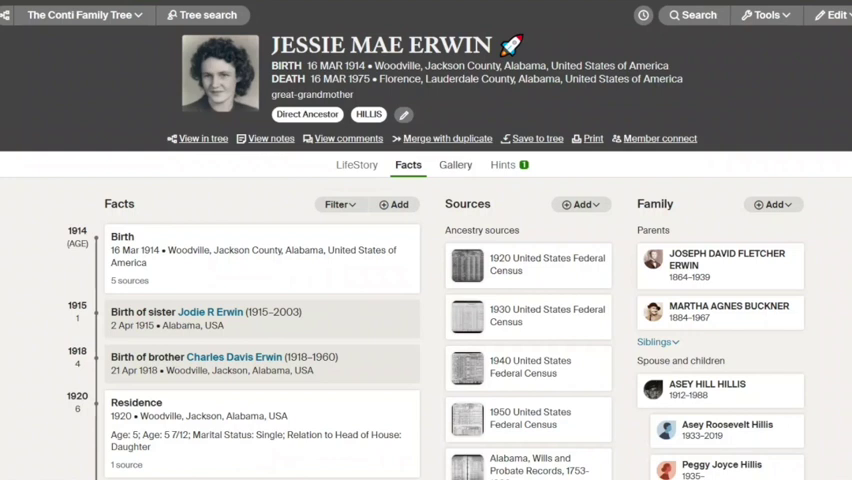
left_click(456, 164)
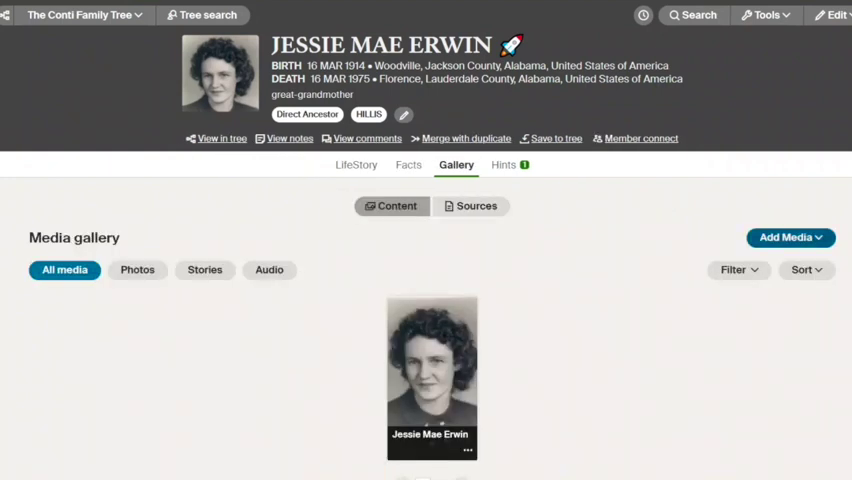
left_click(788, 236)
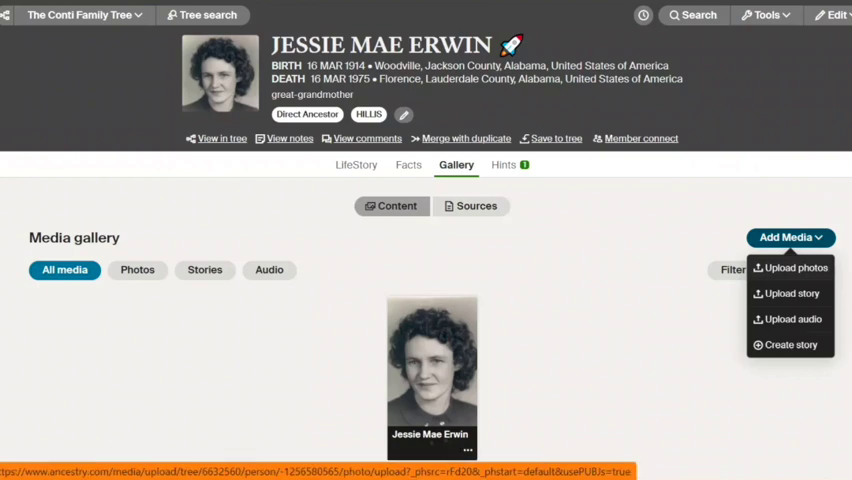
left_click(796, 268)
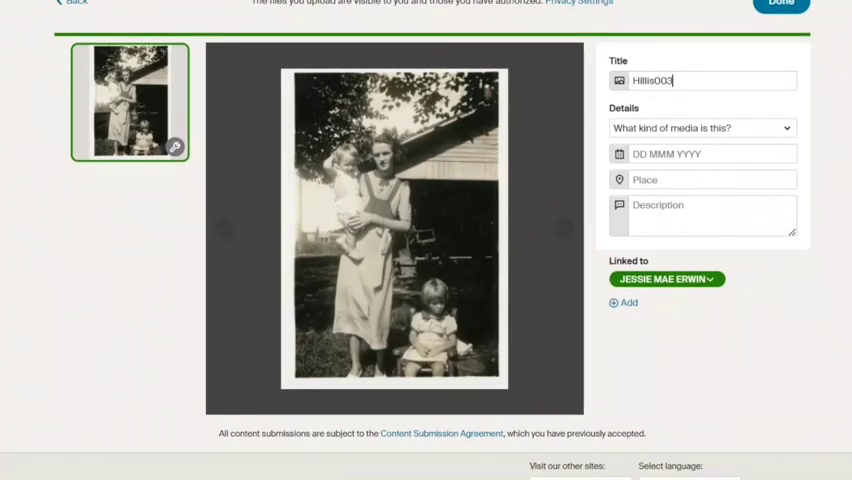
Title the photo 'Papa With His Mom & Sister', type Portrait / Family Photo, begin place 'Flore'
type("Papa W")
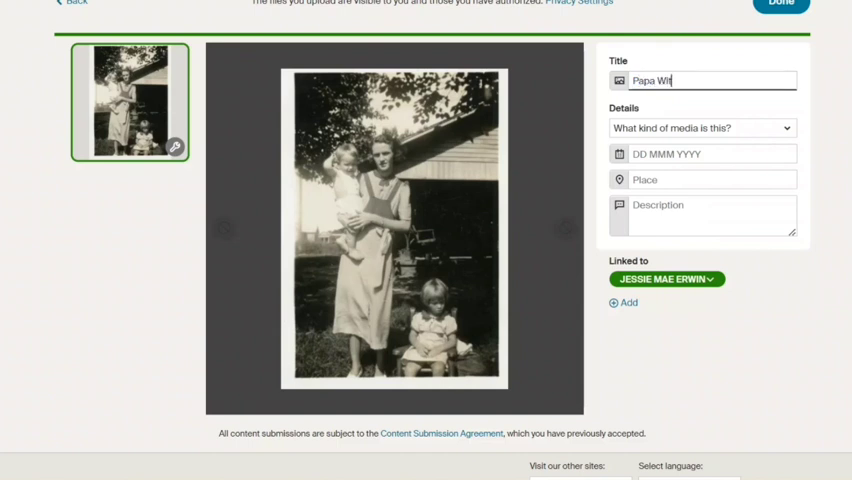
type("h His Mam")
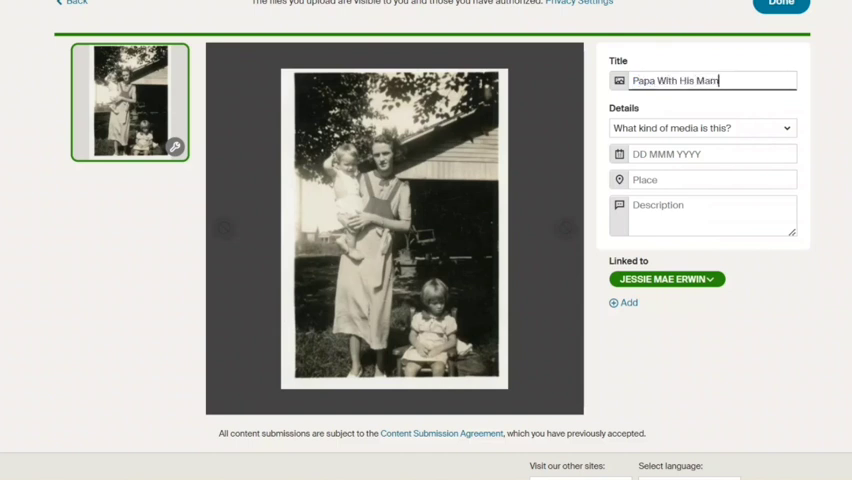
type("om & Sister")
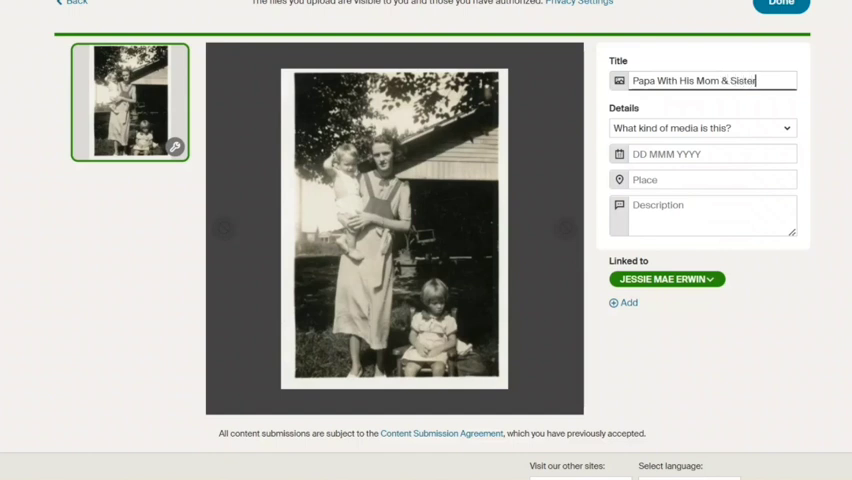
left_click(700, 128)
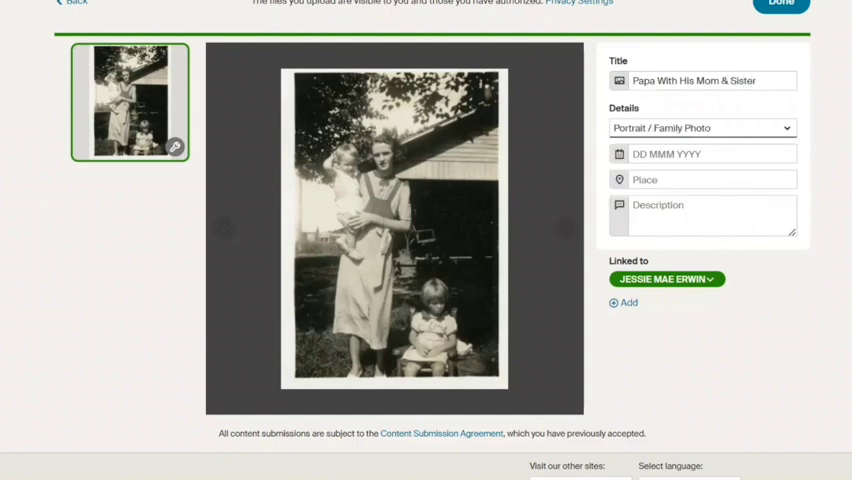
type("Flore")
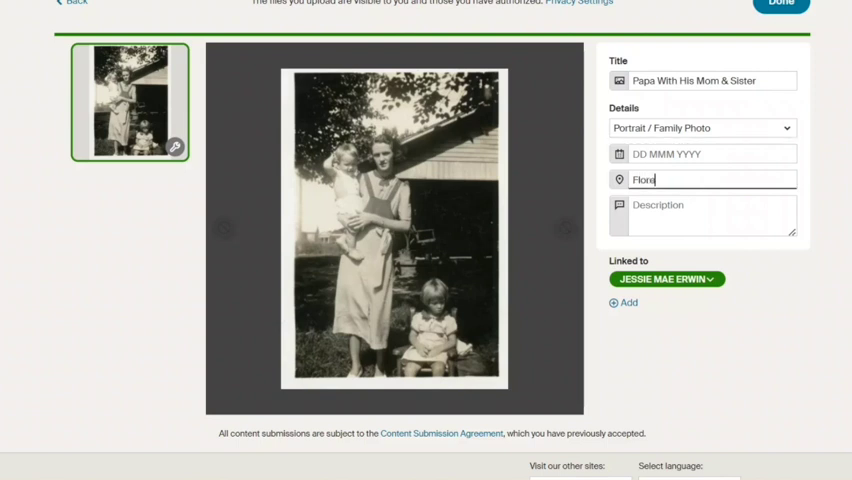